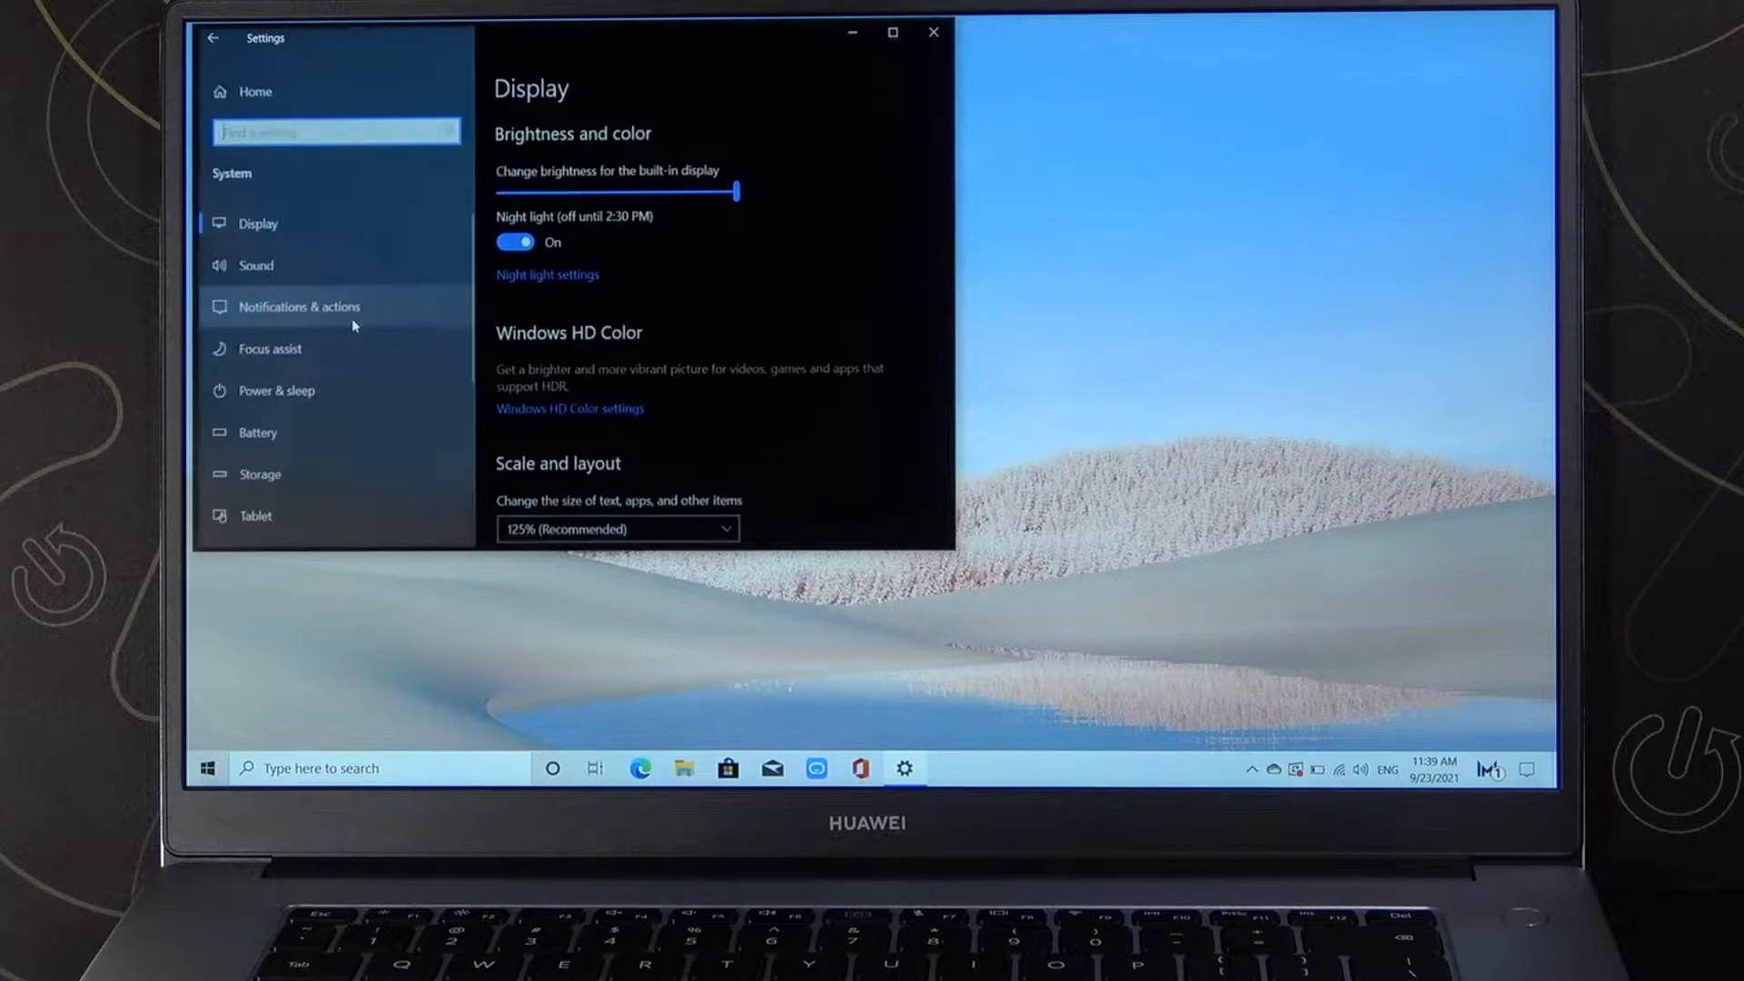
Open the Battery page under System, showing 24% charge and battery saver off
{"action": "left_click", "coordinate": [256, 434]}
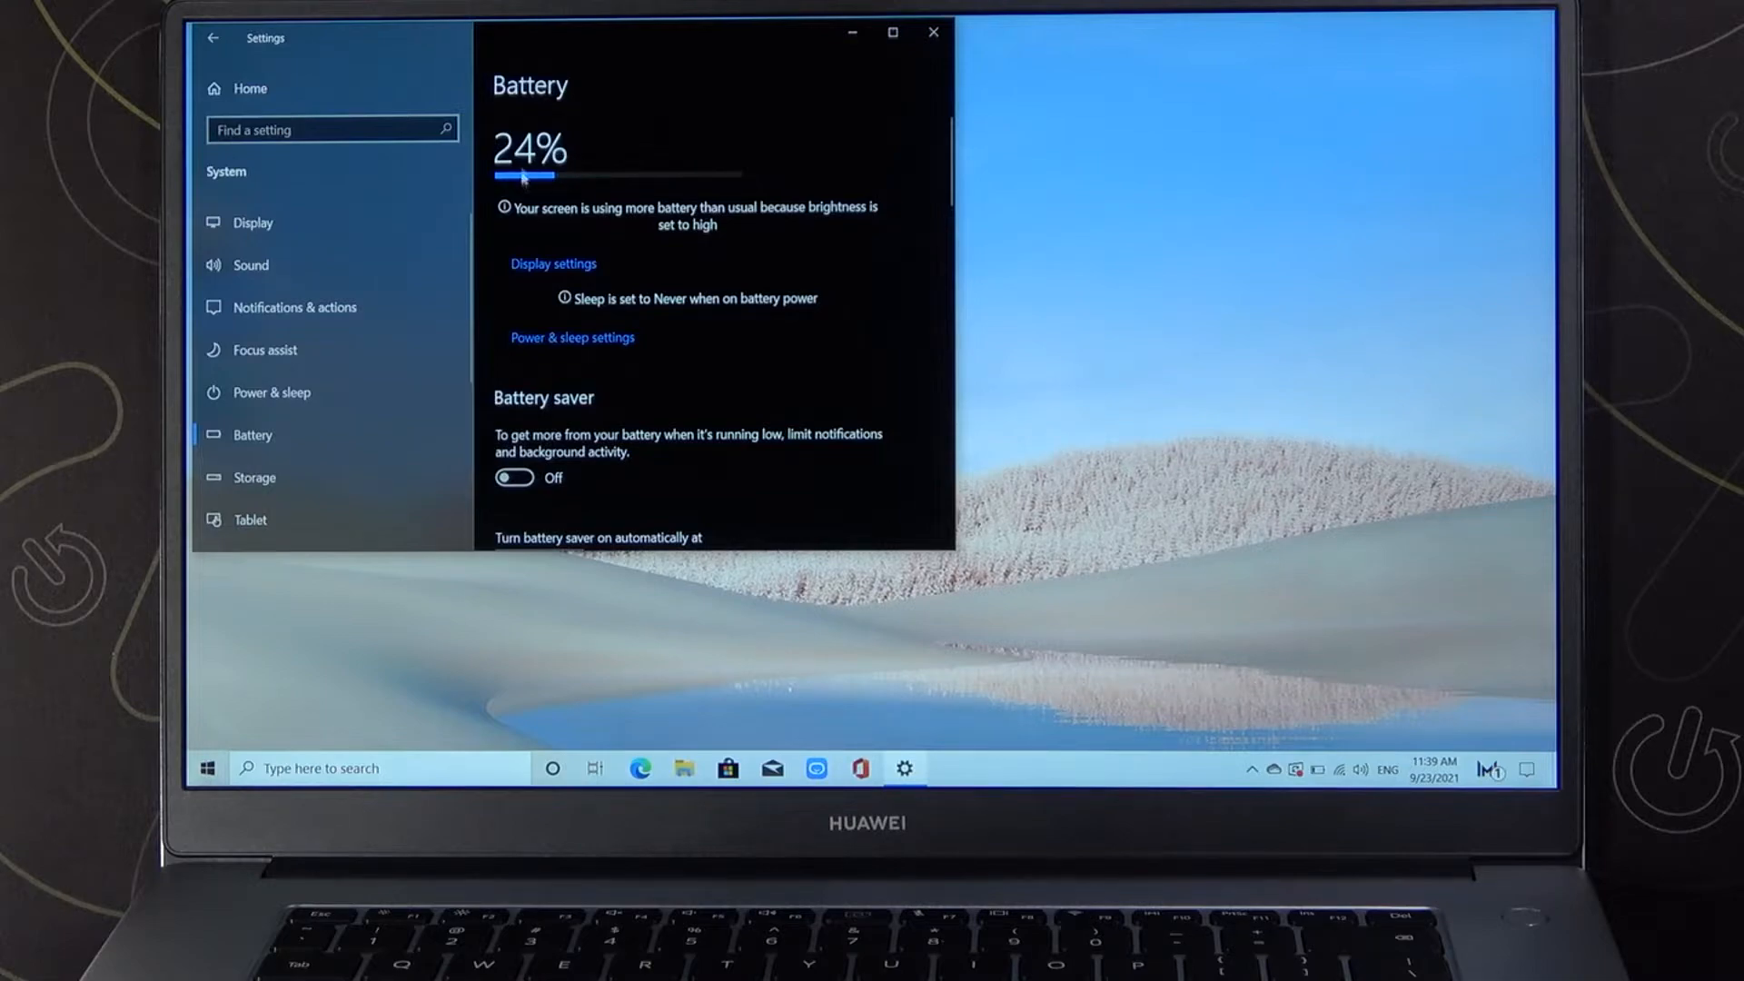
{"action": "mouse_move", "coordinate": [567, 145]}
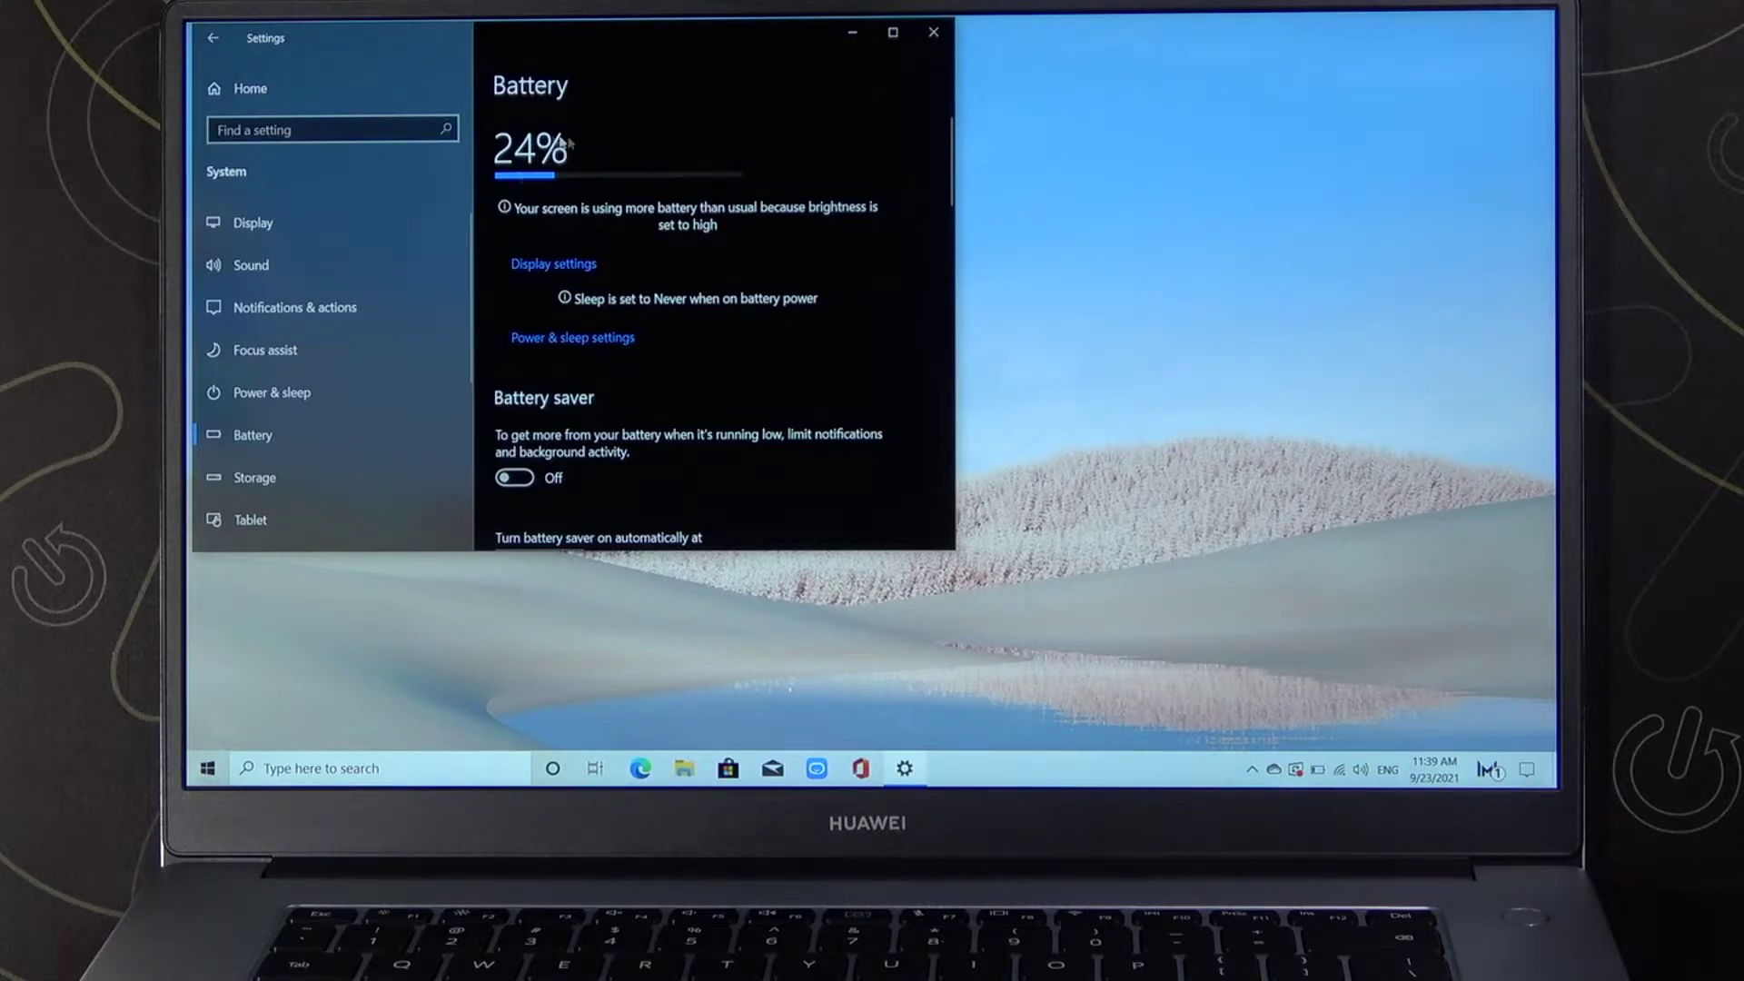
Switch the Battery saver toggle from Off to On
{"action": "left_click", "coordinate": [514, 477]}
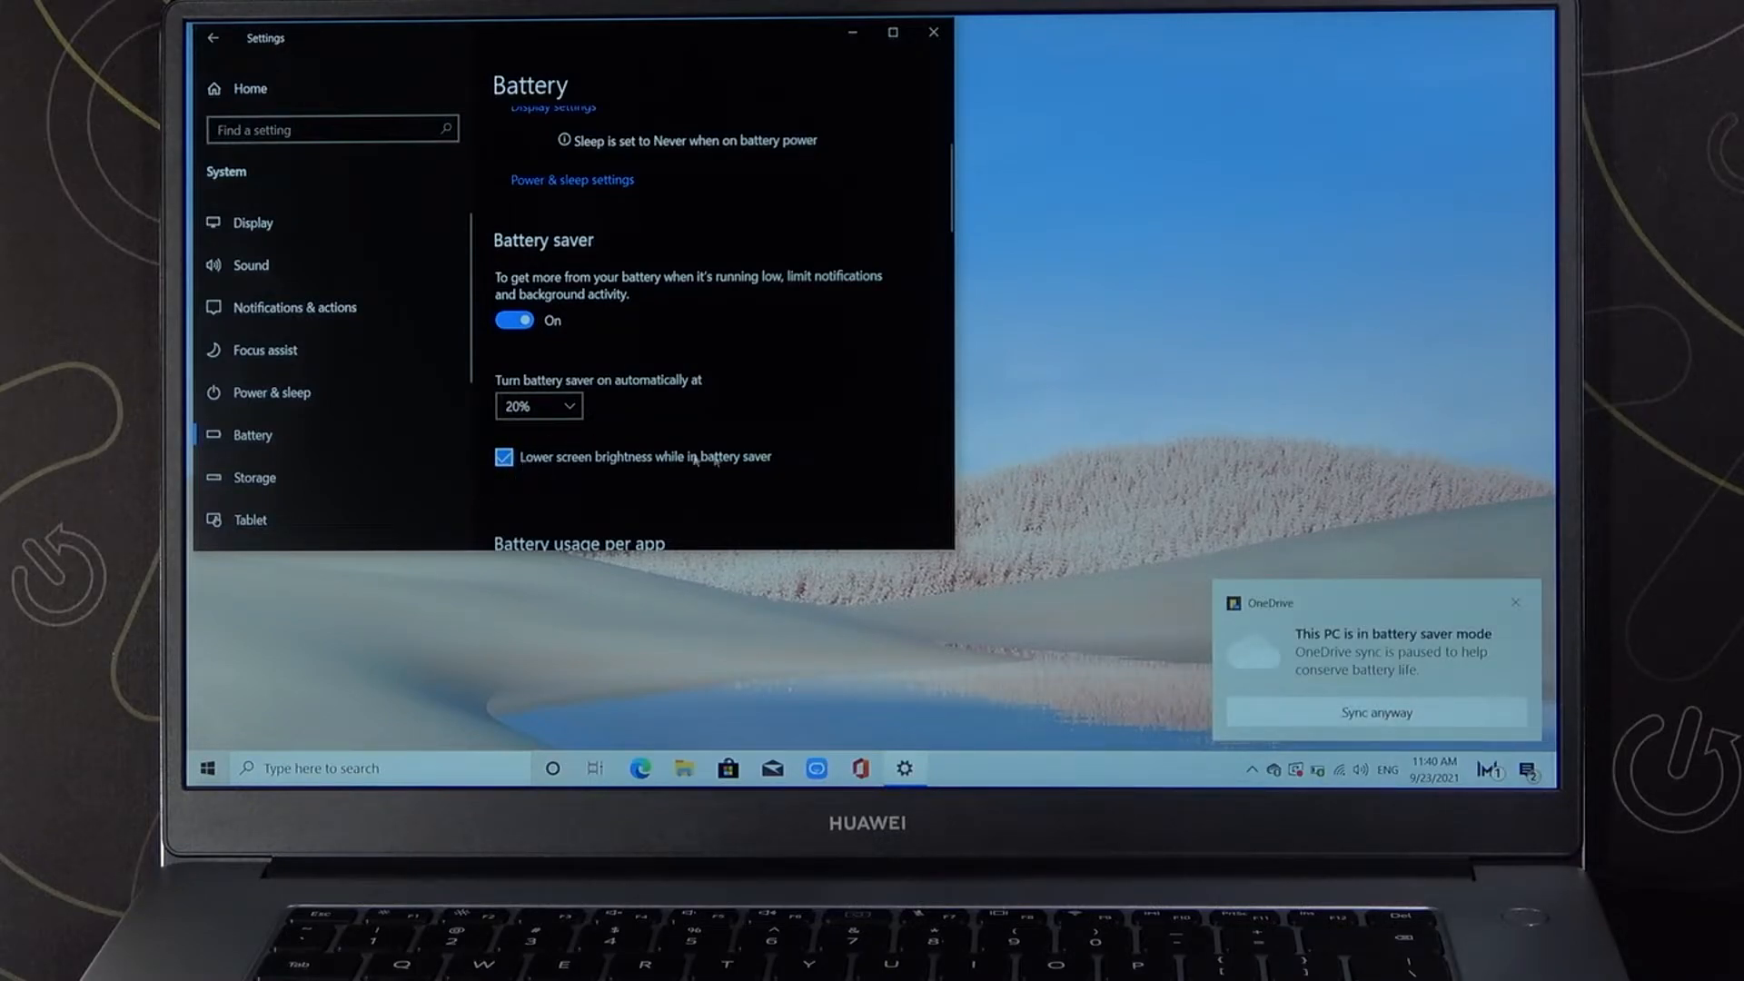
Open the 'Turn battery saver on automatically at' dropdown, currently set to 20%
{"action": "left_click", "coordinate": [539, 406]}
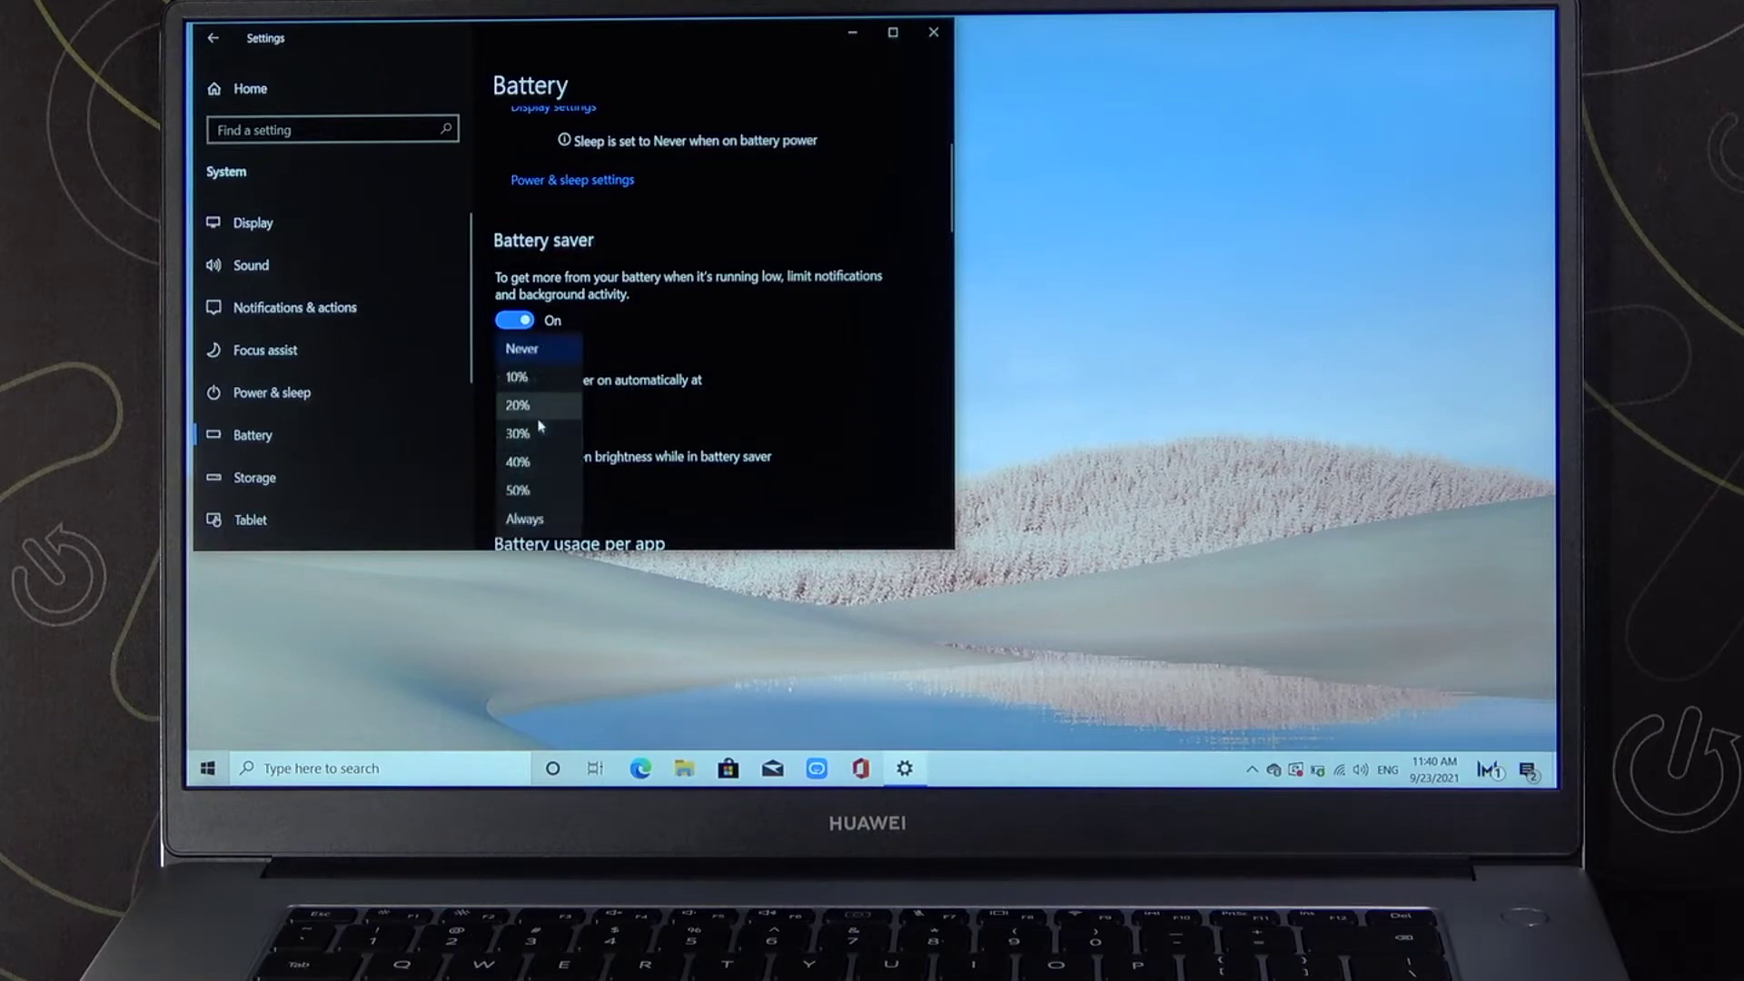